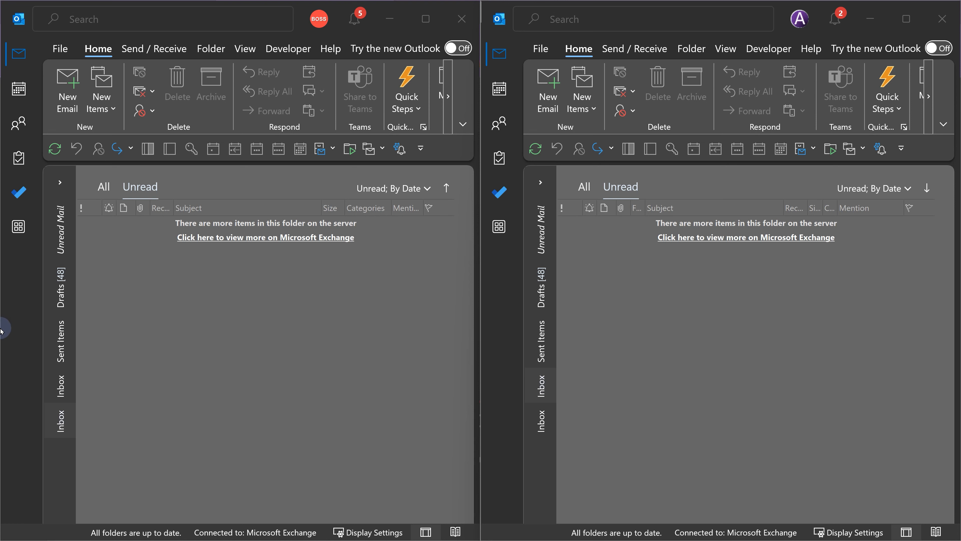
pyautogui.moveTo(45, 530)
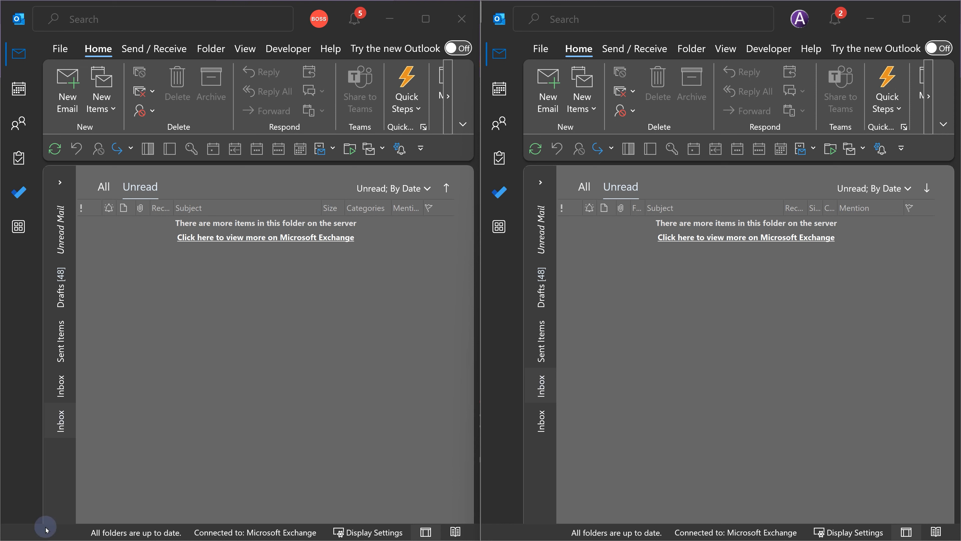
pyautogui.moveTo(17, 465)
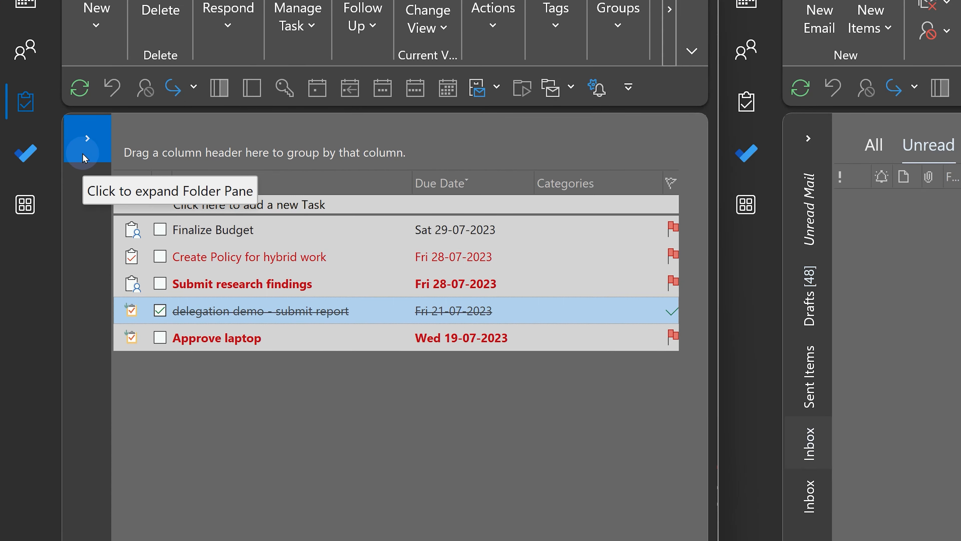
# - Add a personal task 'My task' to the boss's Tasks folder via the new-task row
pyautogui.click(87, 139)
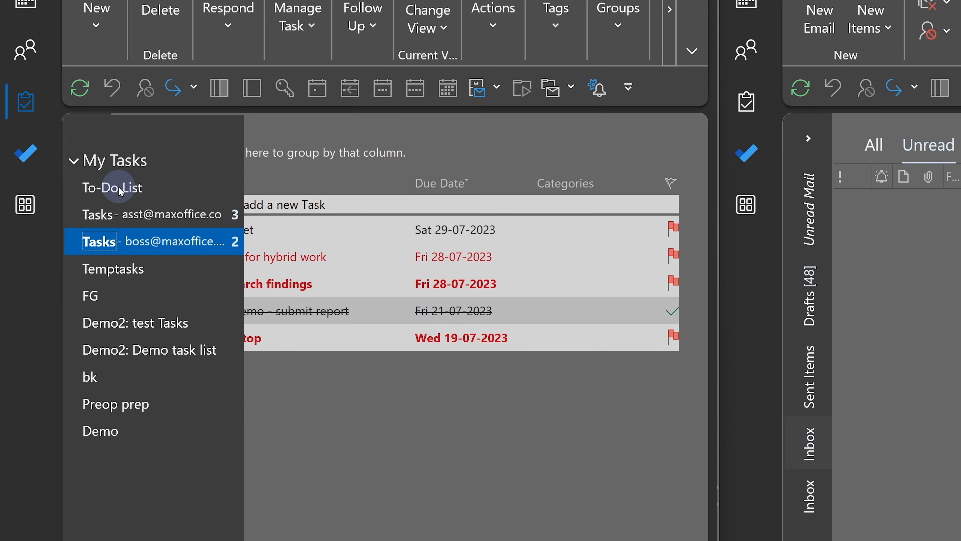
pyautogui.moveTo(130, 245)
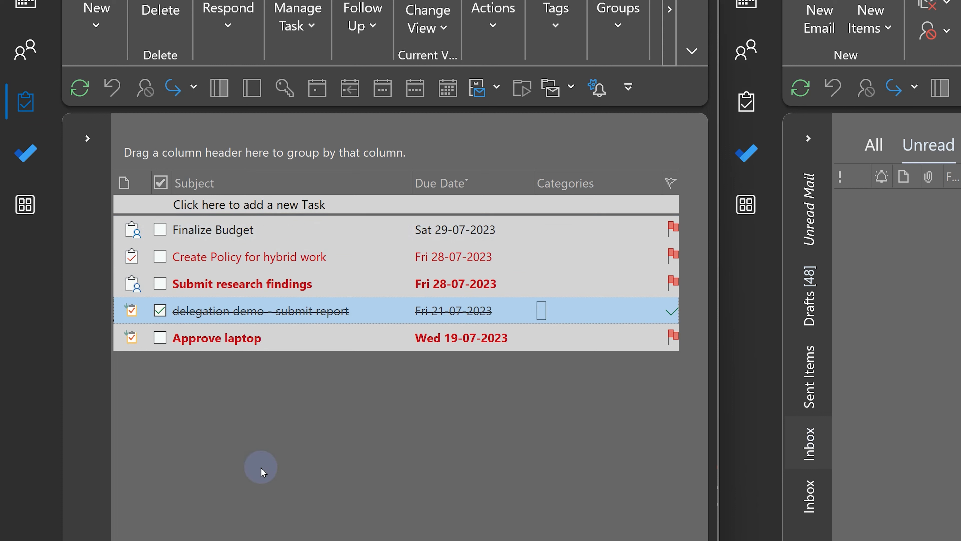
pyautogui.moveTo(266, 480)
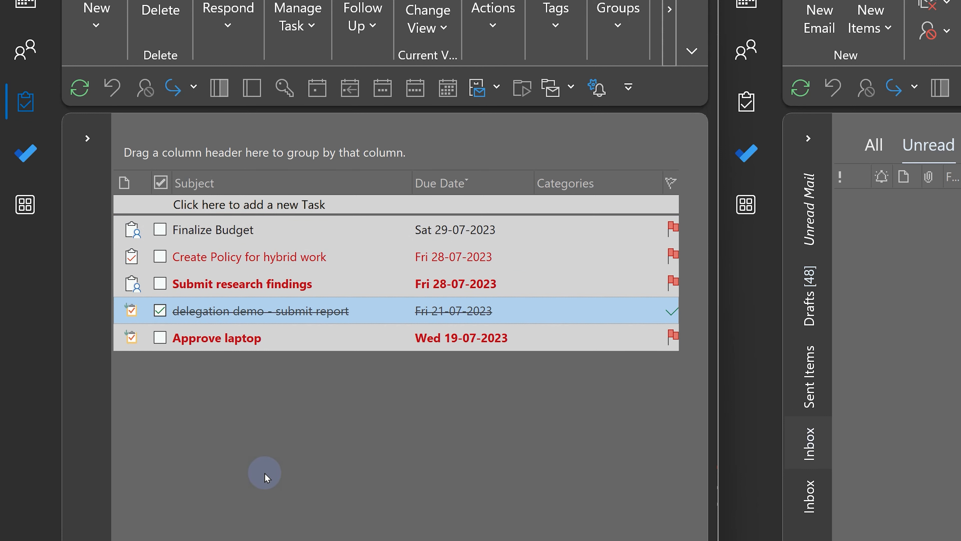
pyautogui.write('My task')
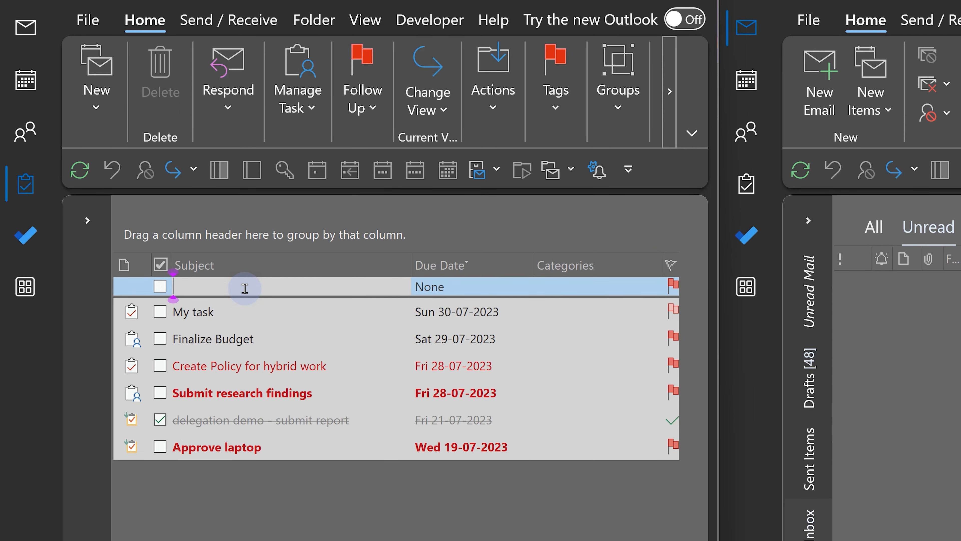
# - Create task 'Submit Competitor analysis' due 01-08-2023 and assign it to the assistant
pyautogui.click(95, 105)
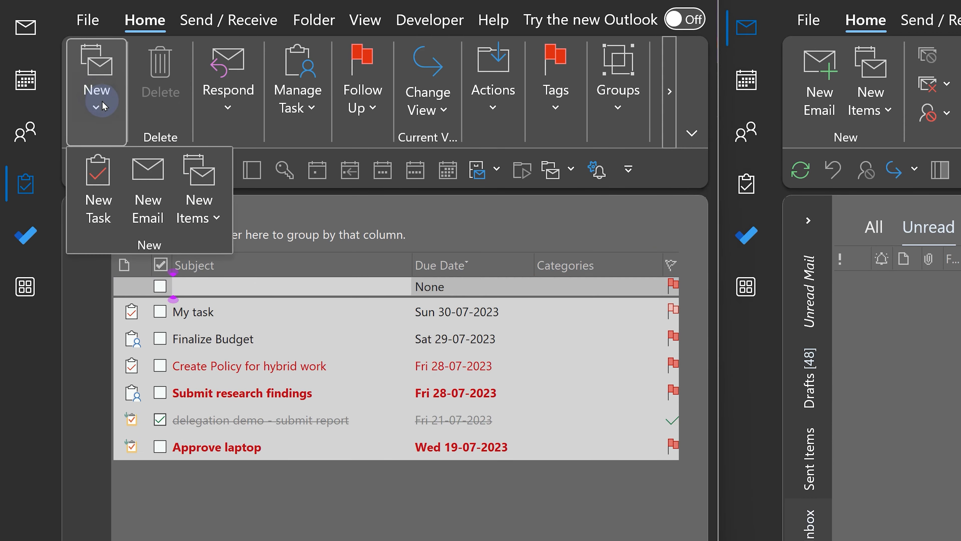
pyautogui.click(98, 185)
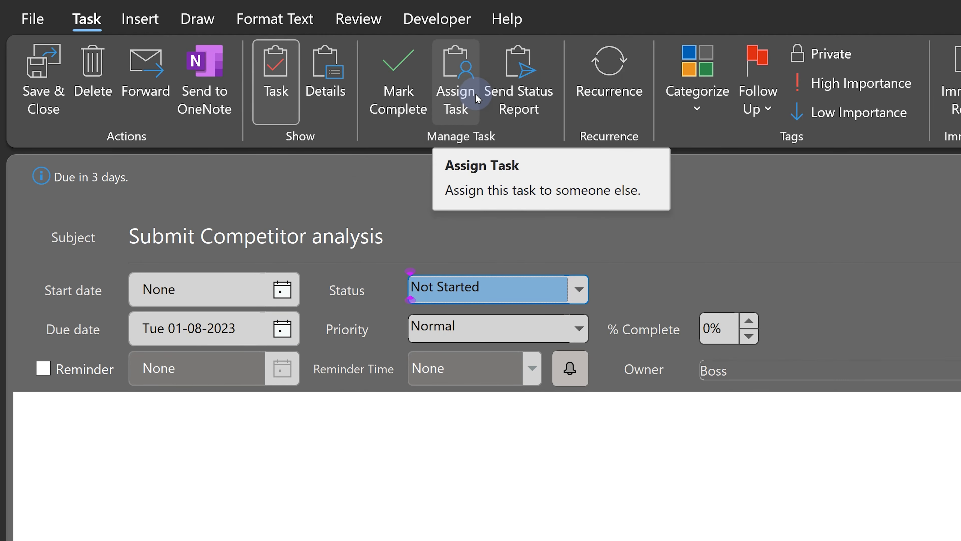
pyautogui.click(456, 70)
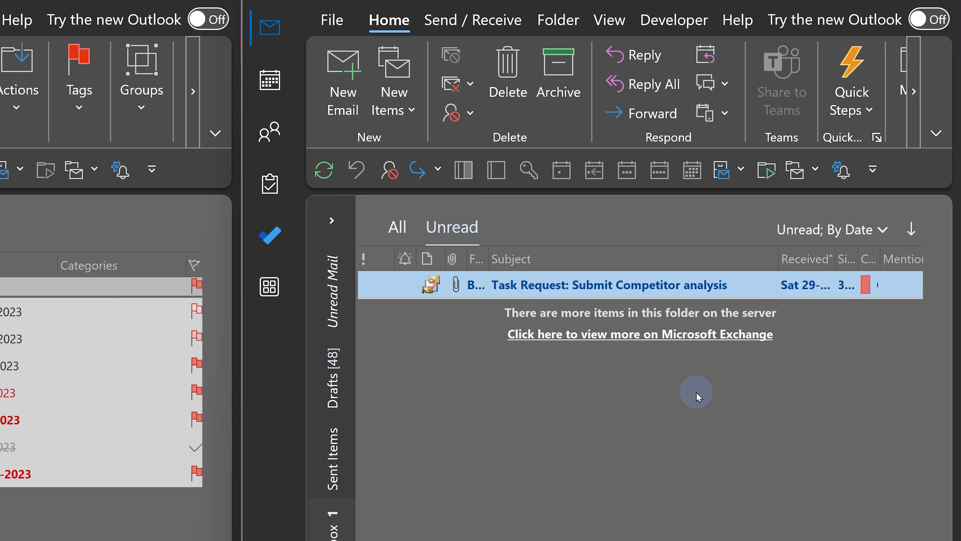
# - As the assistant, accept the Submit Competitor analysis request and send the response now
pyautogui.doubleClick(607, 285)
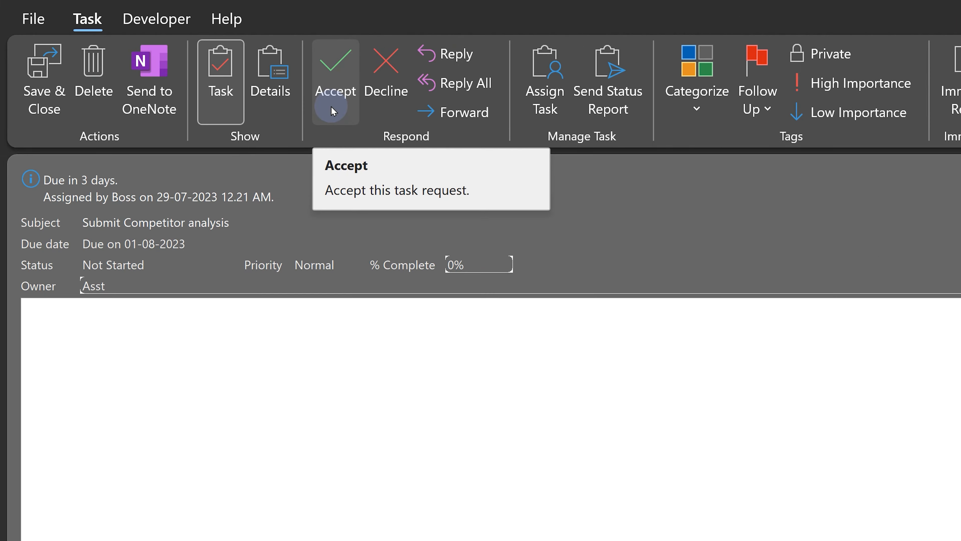
pyautogui.moveTo(371, 112)
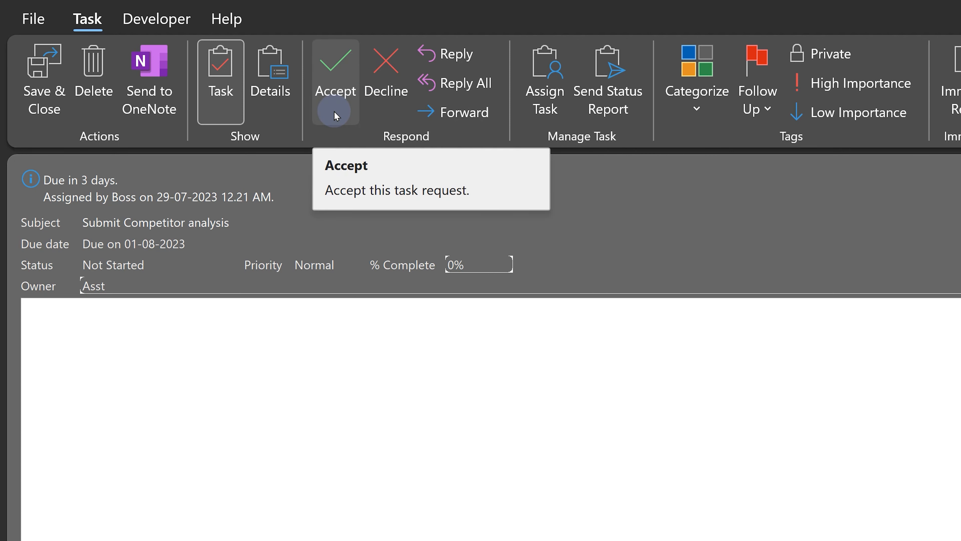
pyautogui.click(386, 62)
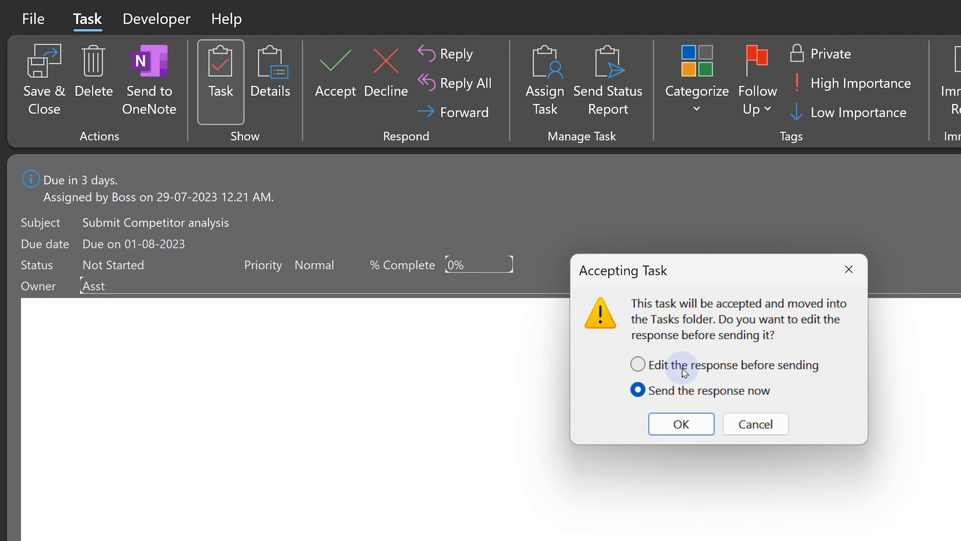
pyautogui.click(682, 423)
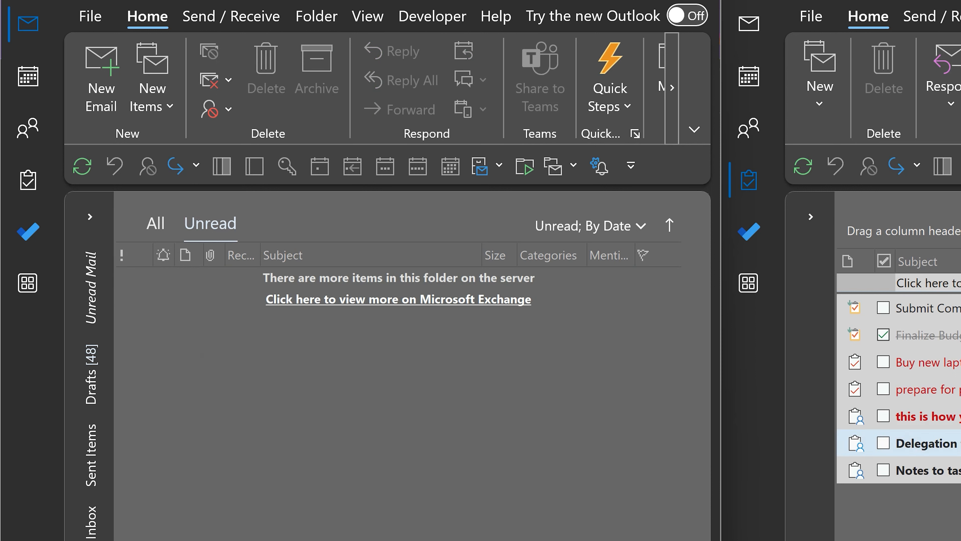
# - Show the boss's Tasks view and select the assigned Submit Competitor analysis task
pyautogui.click(27, 182)
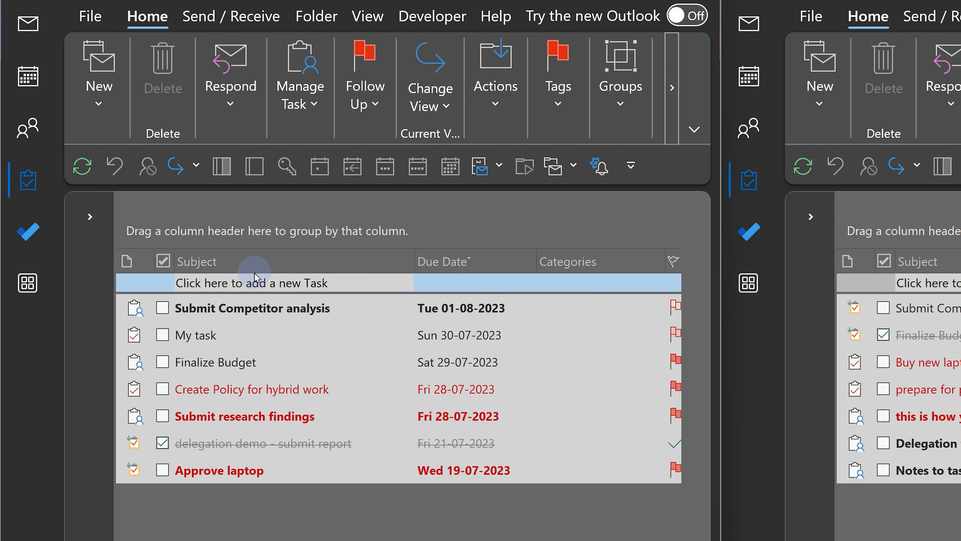
pyautogui.click(252, 308)
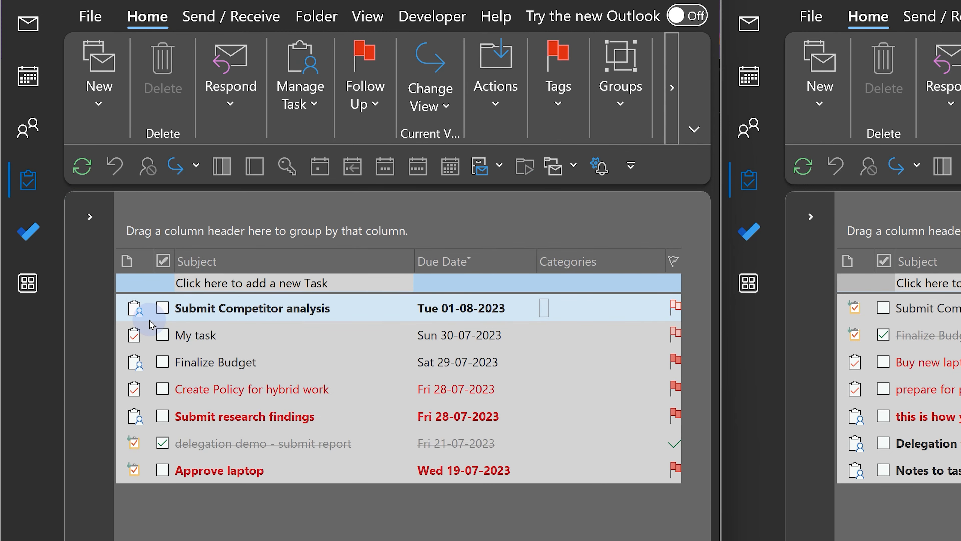
pyautogui.moveTo(145, 323)
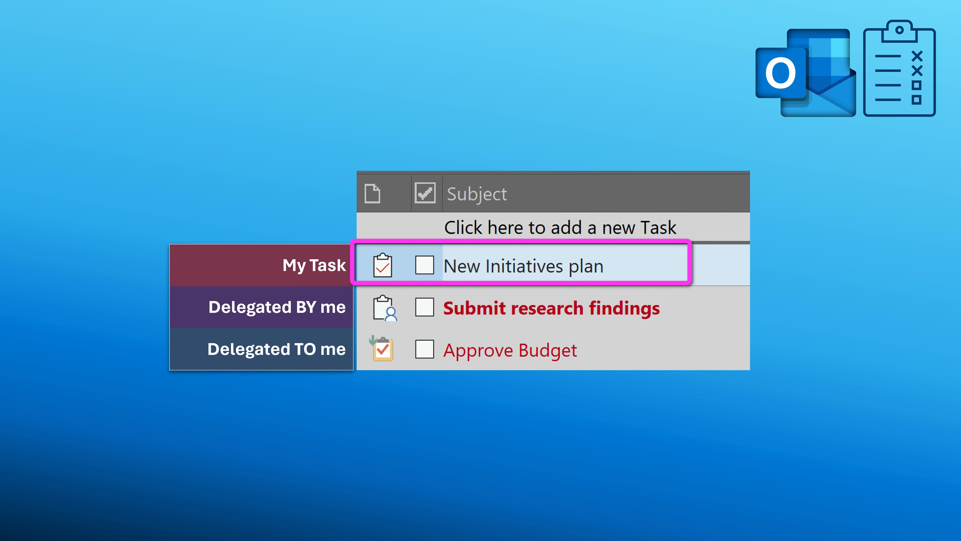
pyautogui.click(534, 312)
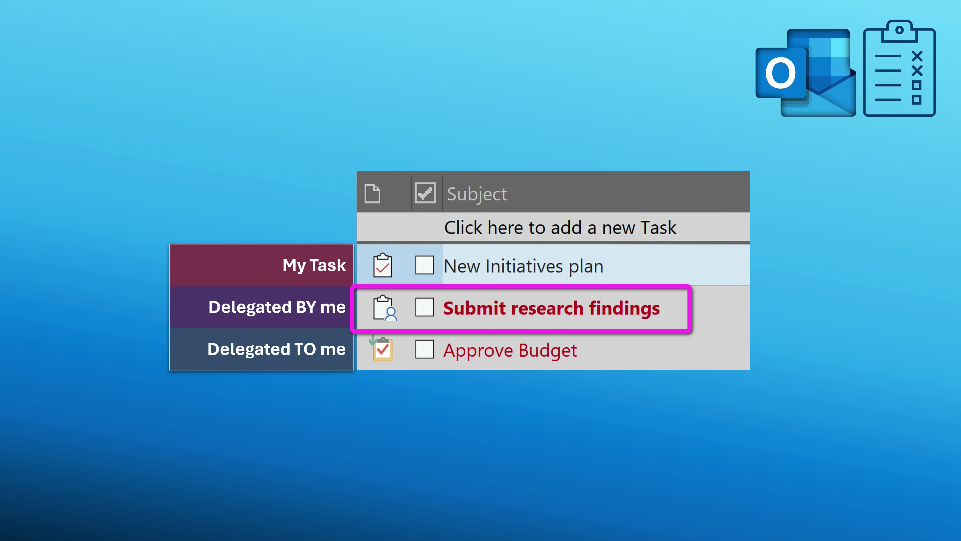
pyautogui.click(508, 350)
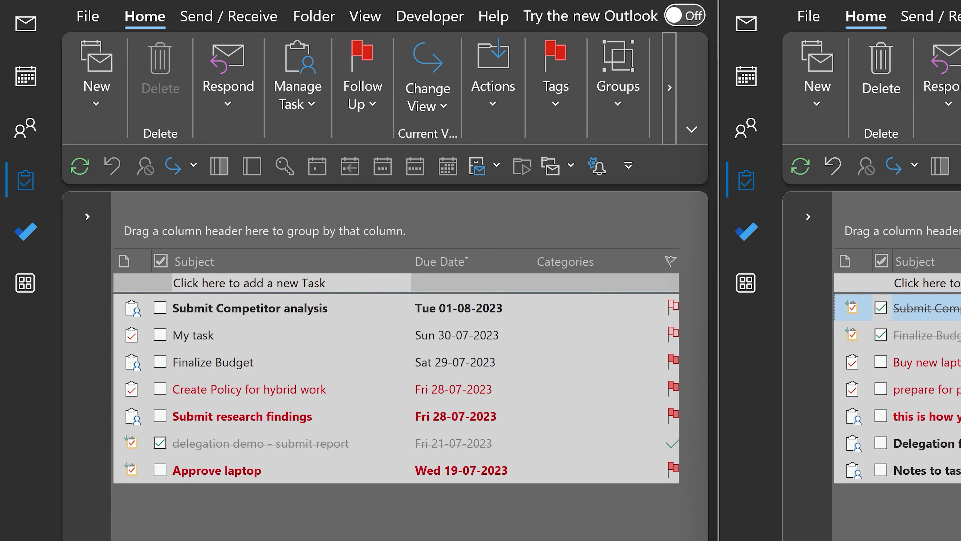
# - Read the 'Task Completed: Submit Competitor analysis' message in the boss's inbox
pyautogui.click(159, 308)
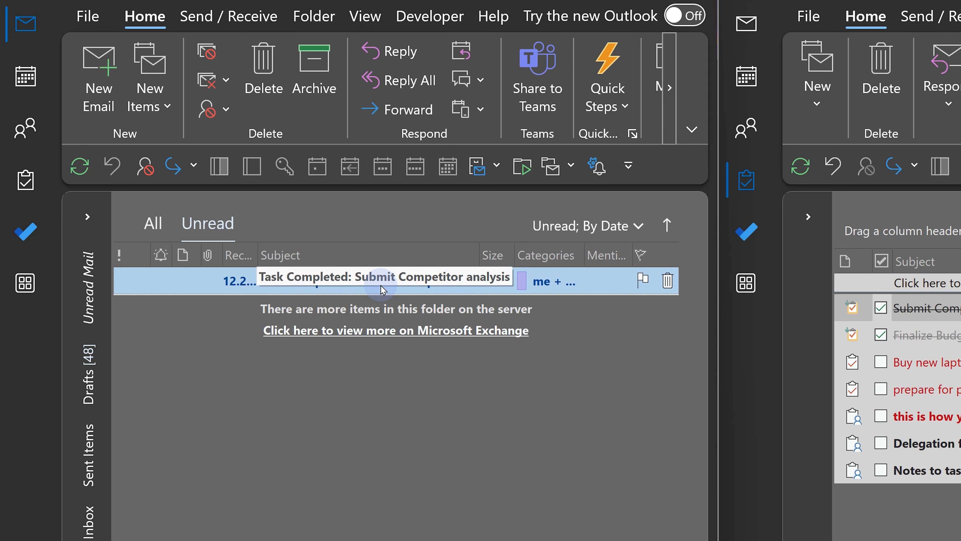
pyautogui.doubleClick(381, 286)
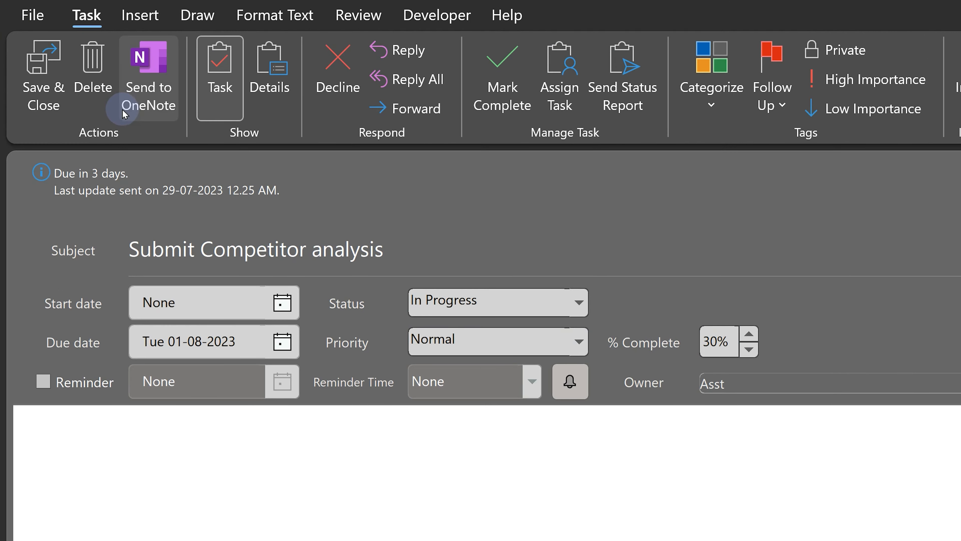
pyautogui.moveTo(68, 112)
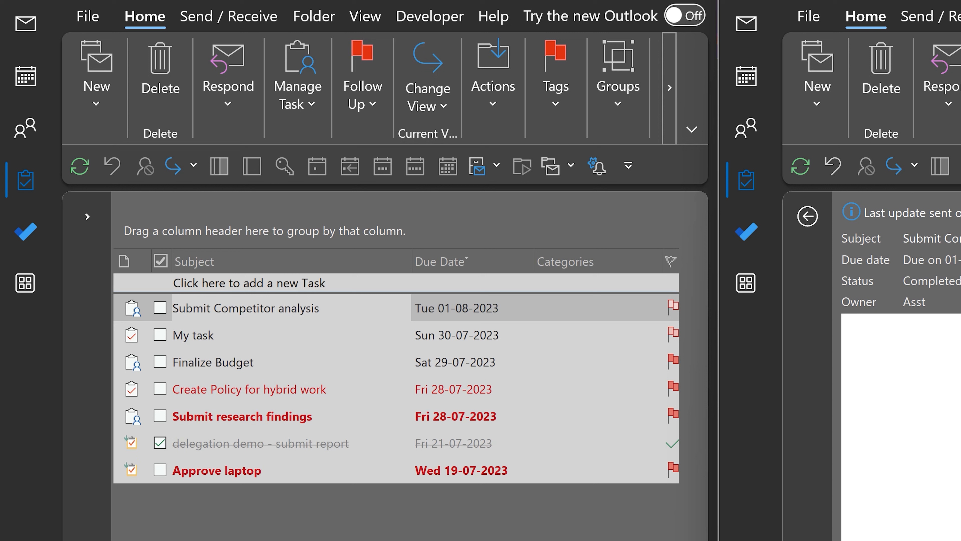
# - Sync all folders so Submit Competitor analysis shows struck through as completed, then select it
pyautogui.click(160, 308)
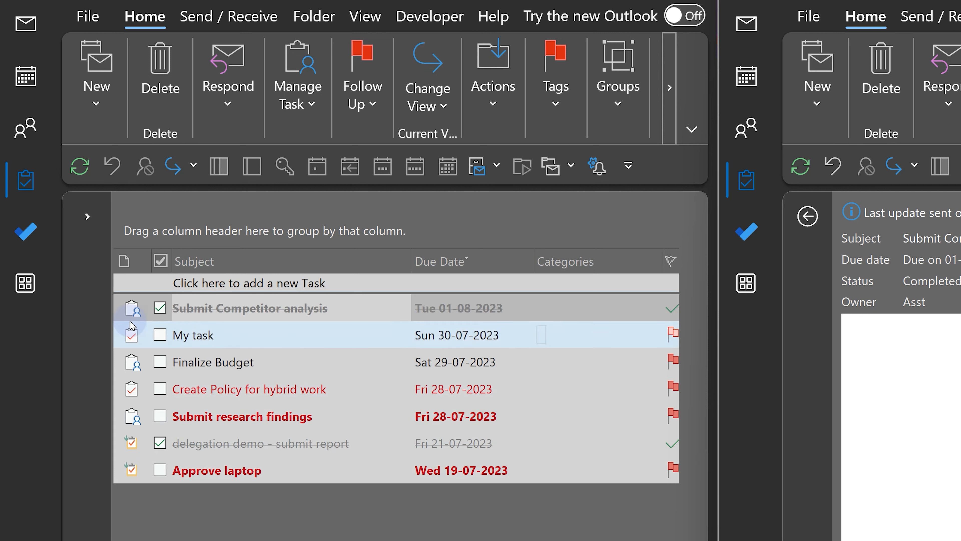
pyautogui.click(252, 308)
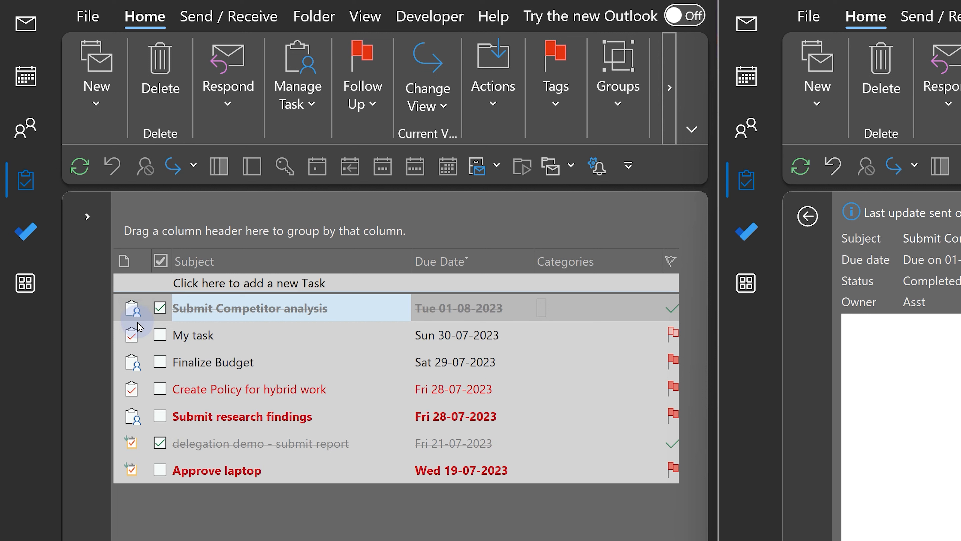
pyautogui.click(242, 417)
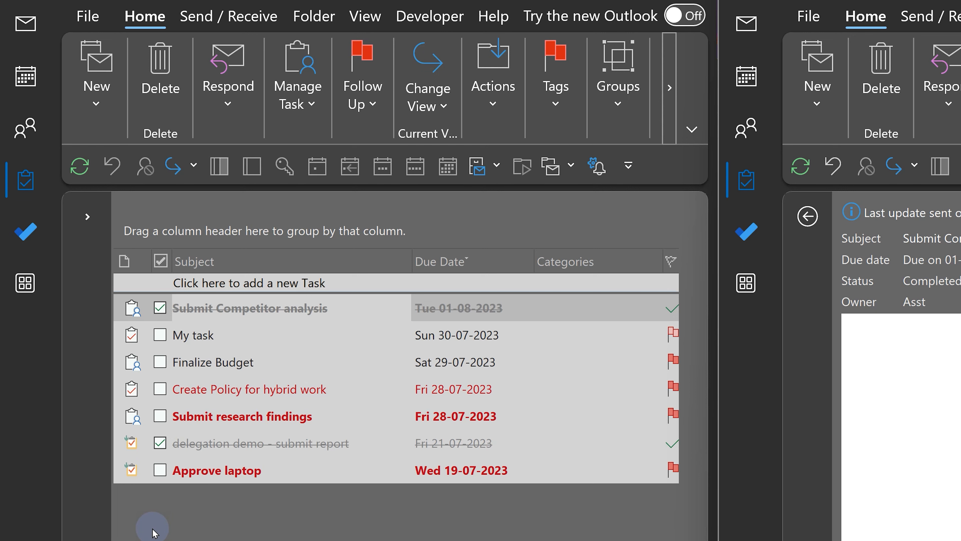
pyautogui.click(381, 16)
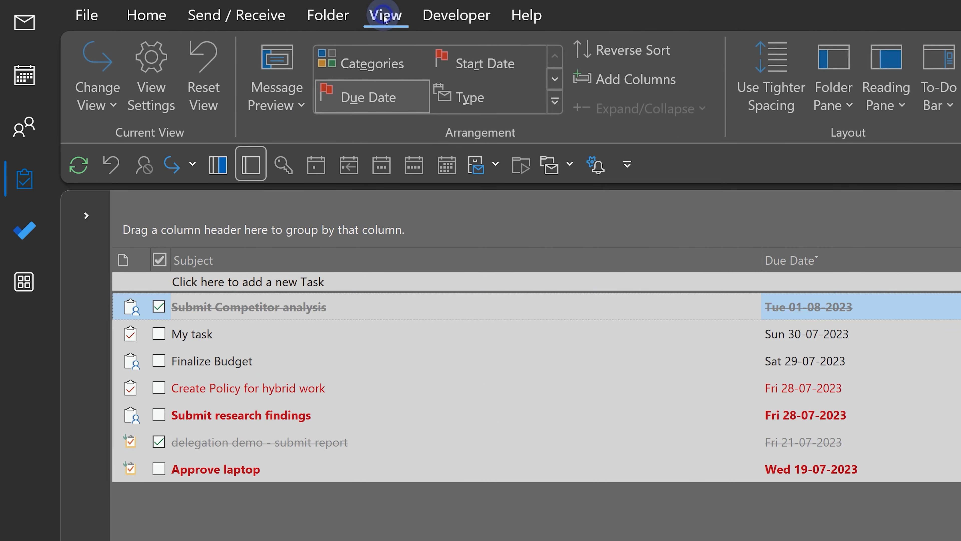